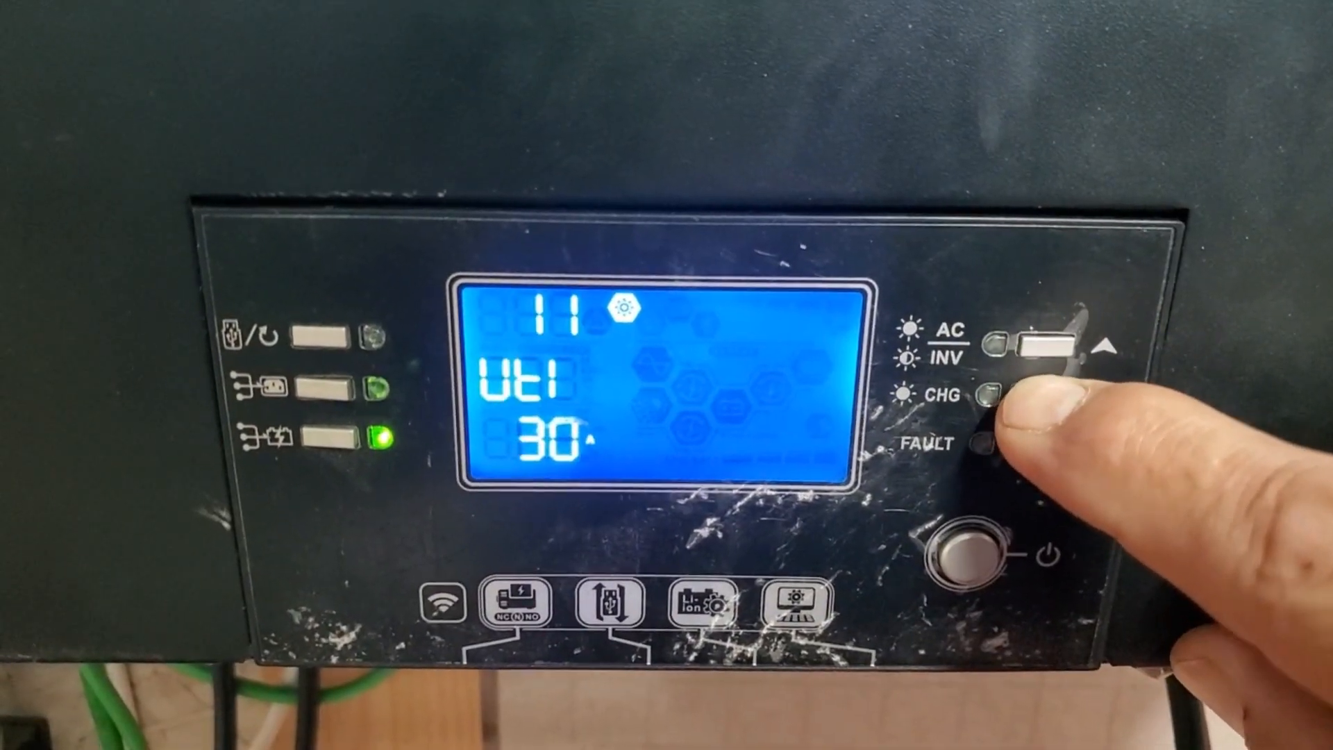
left_click(991, 391)
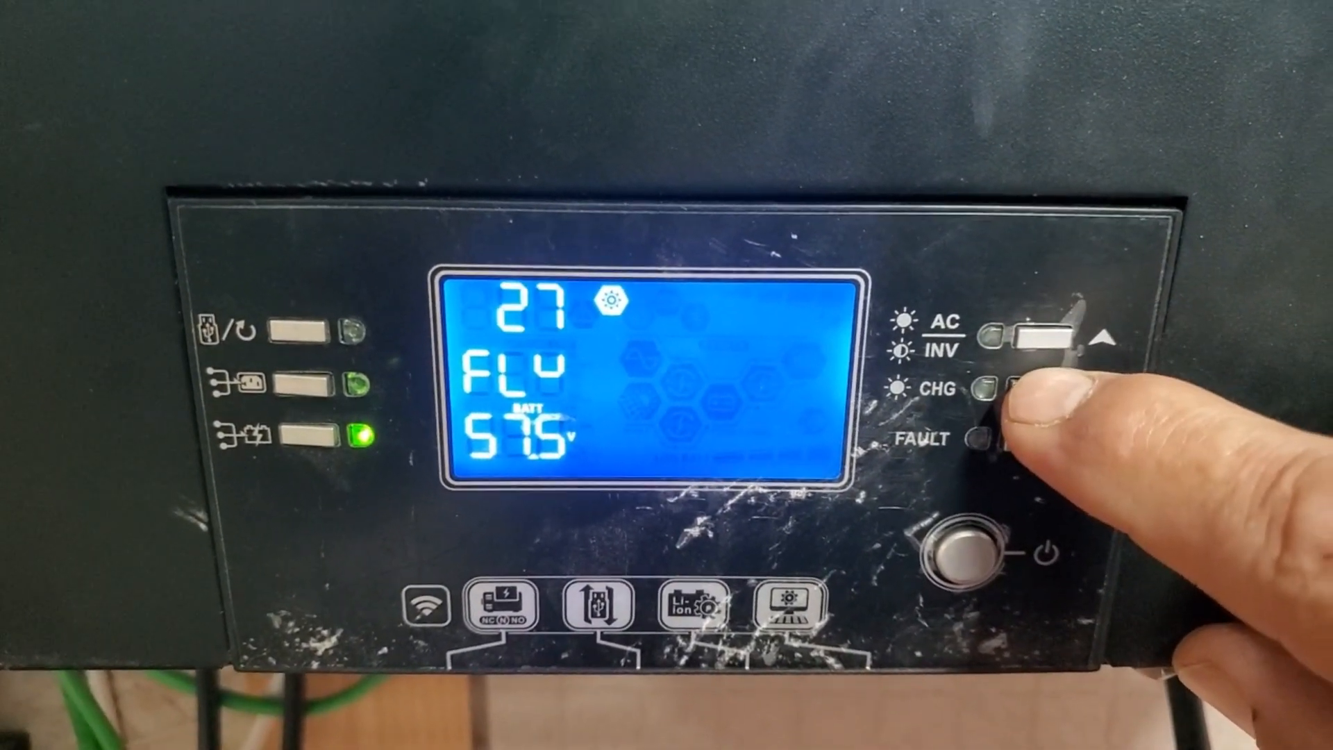
left_click(1029, 391)
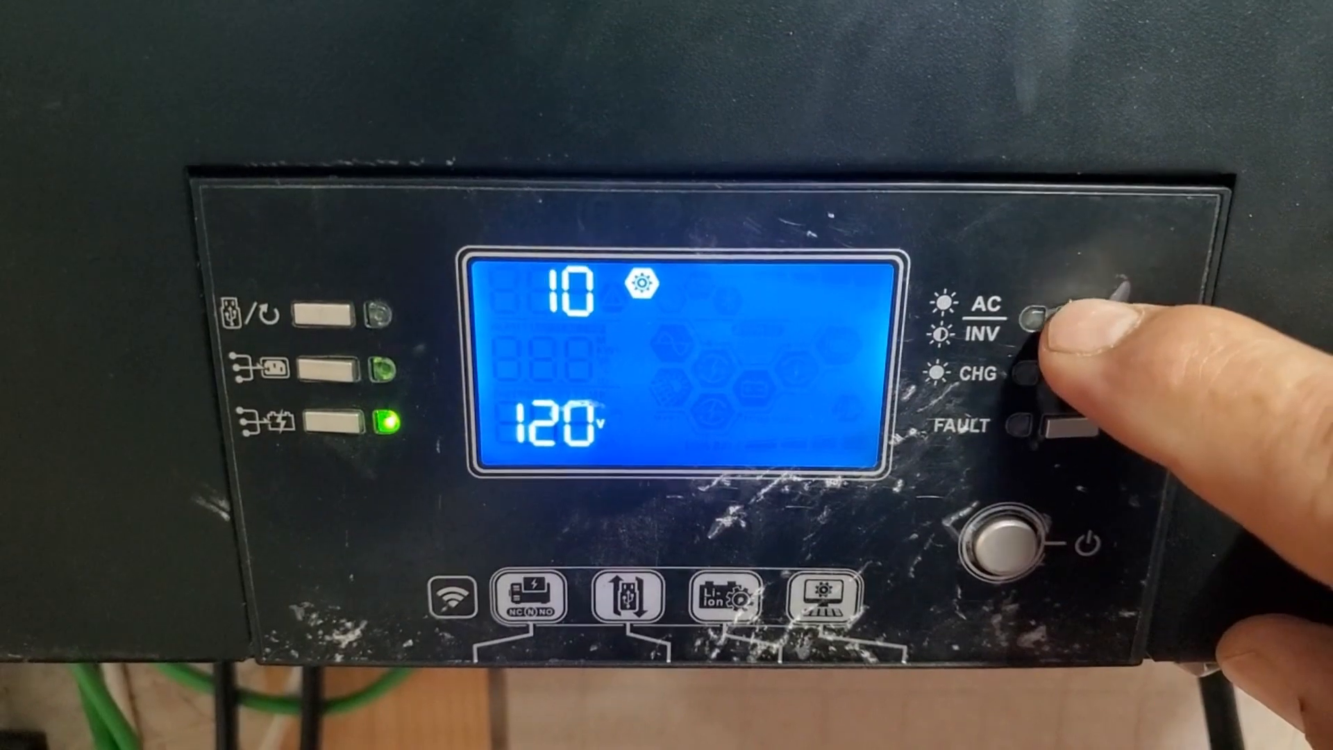
left_click(1033, 319)
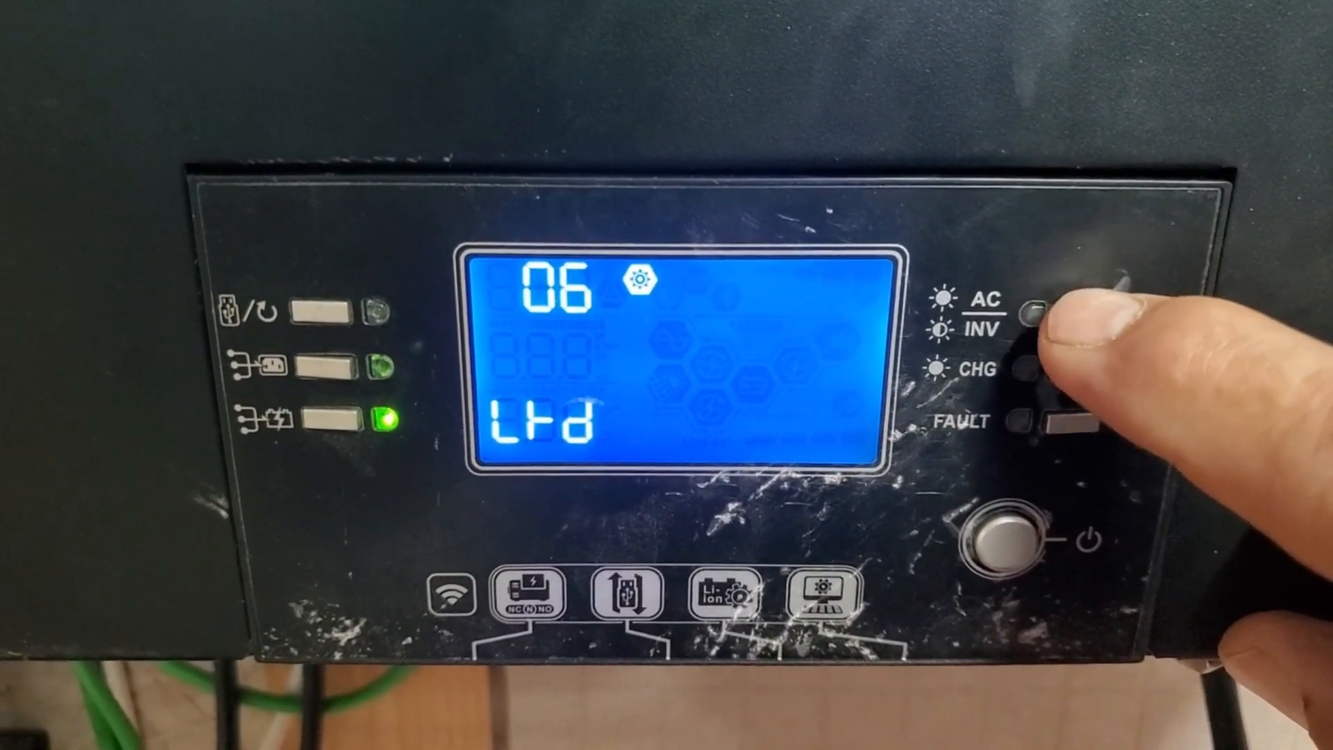